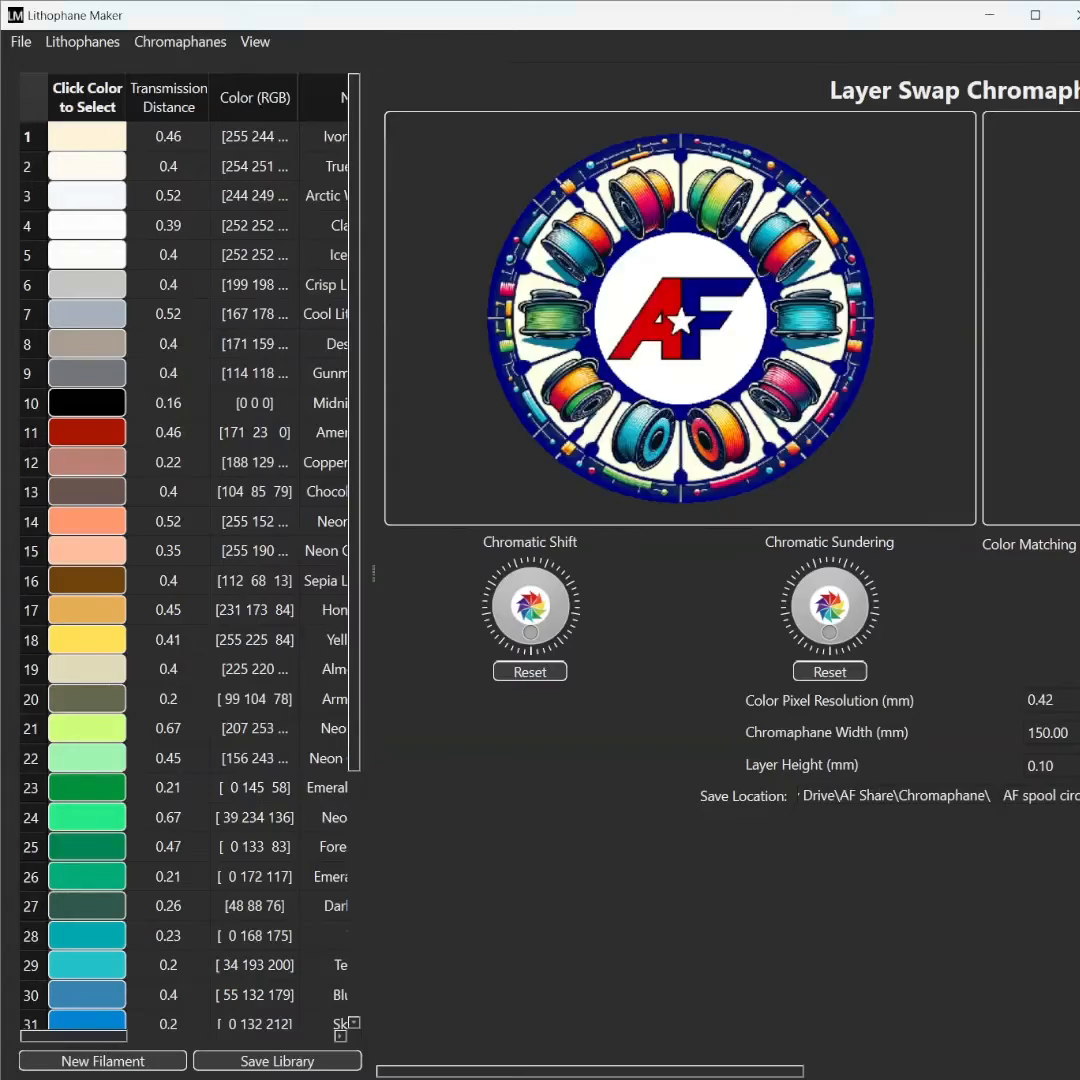
right_click(680, 348)
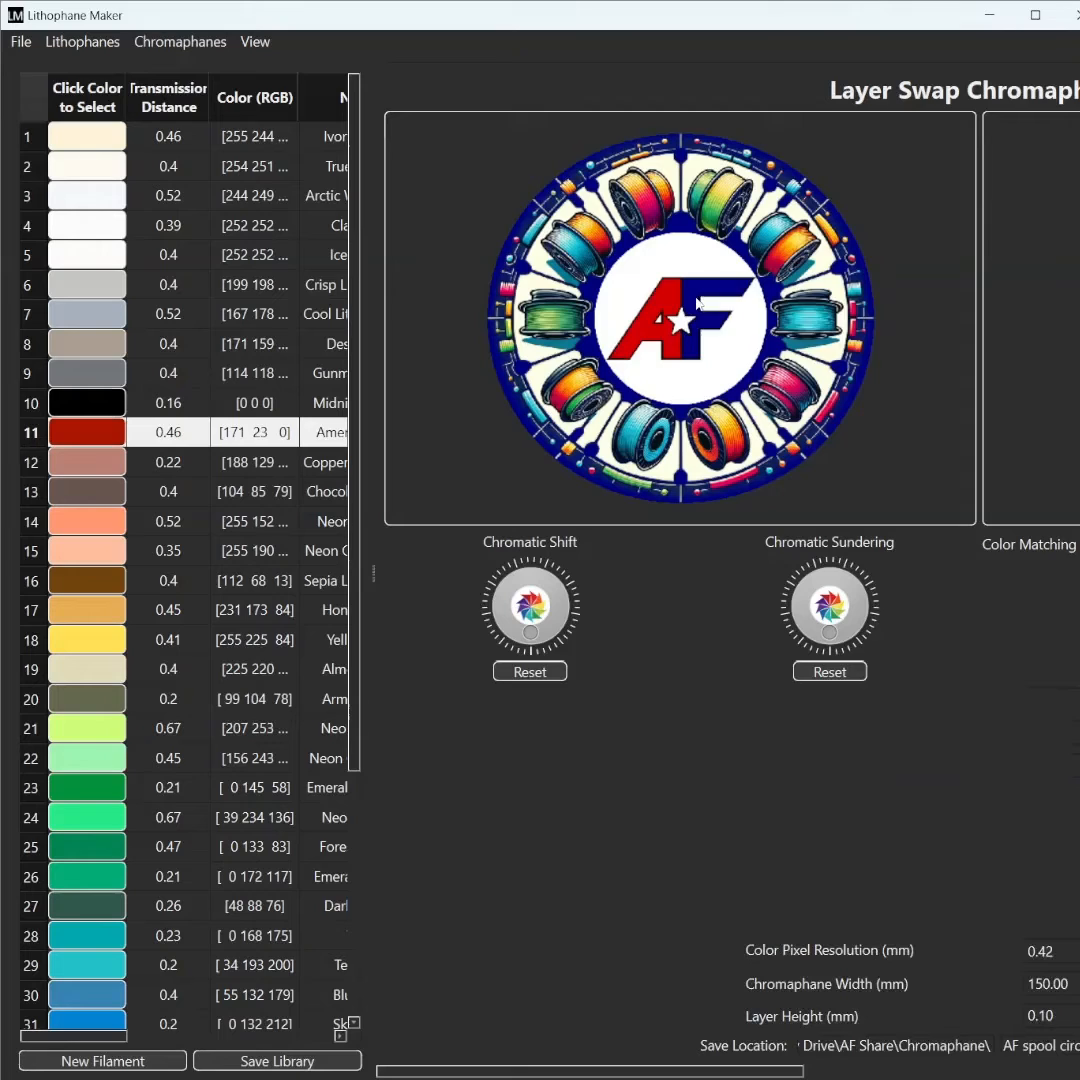
right_click(700, 303)
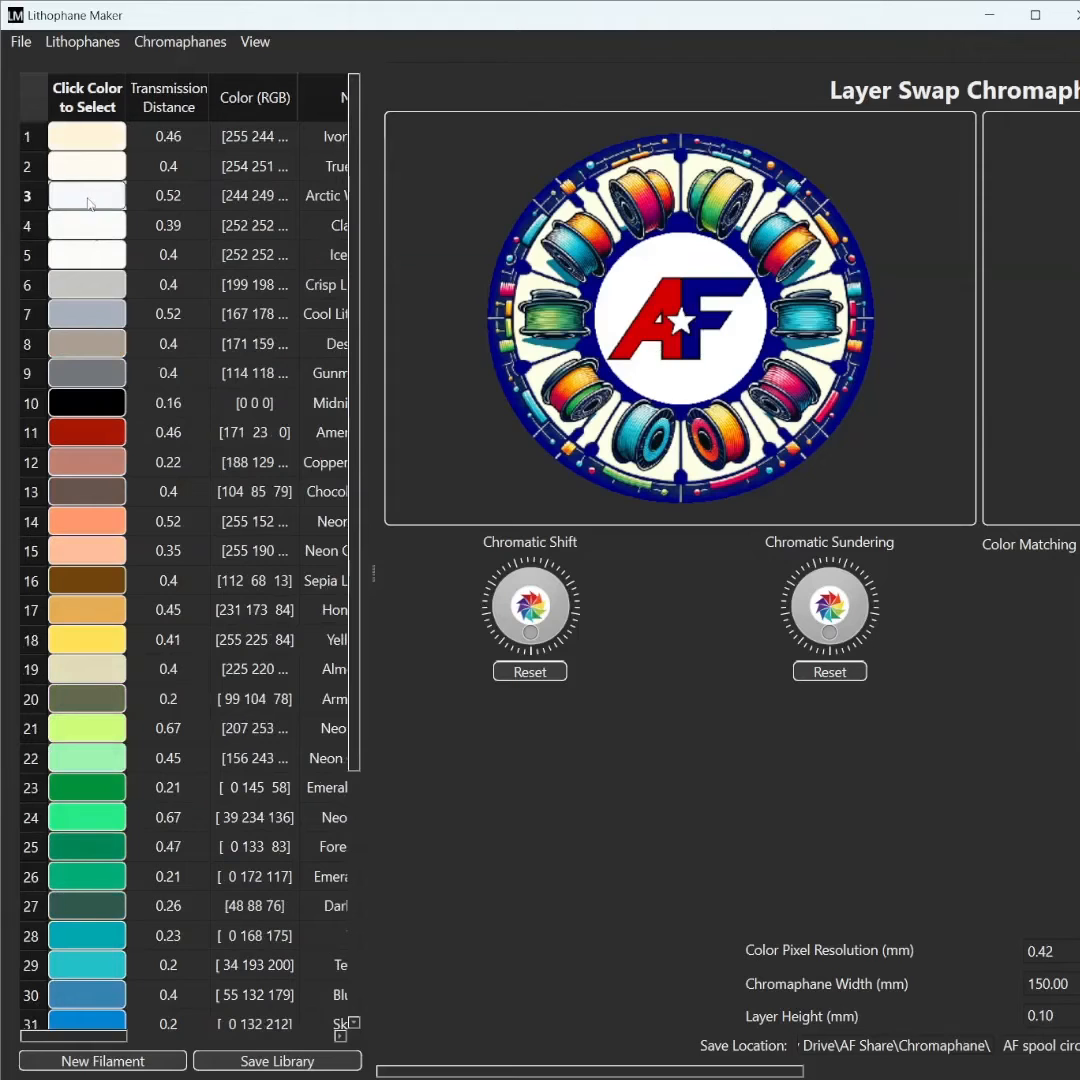
left_click(86, 787)
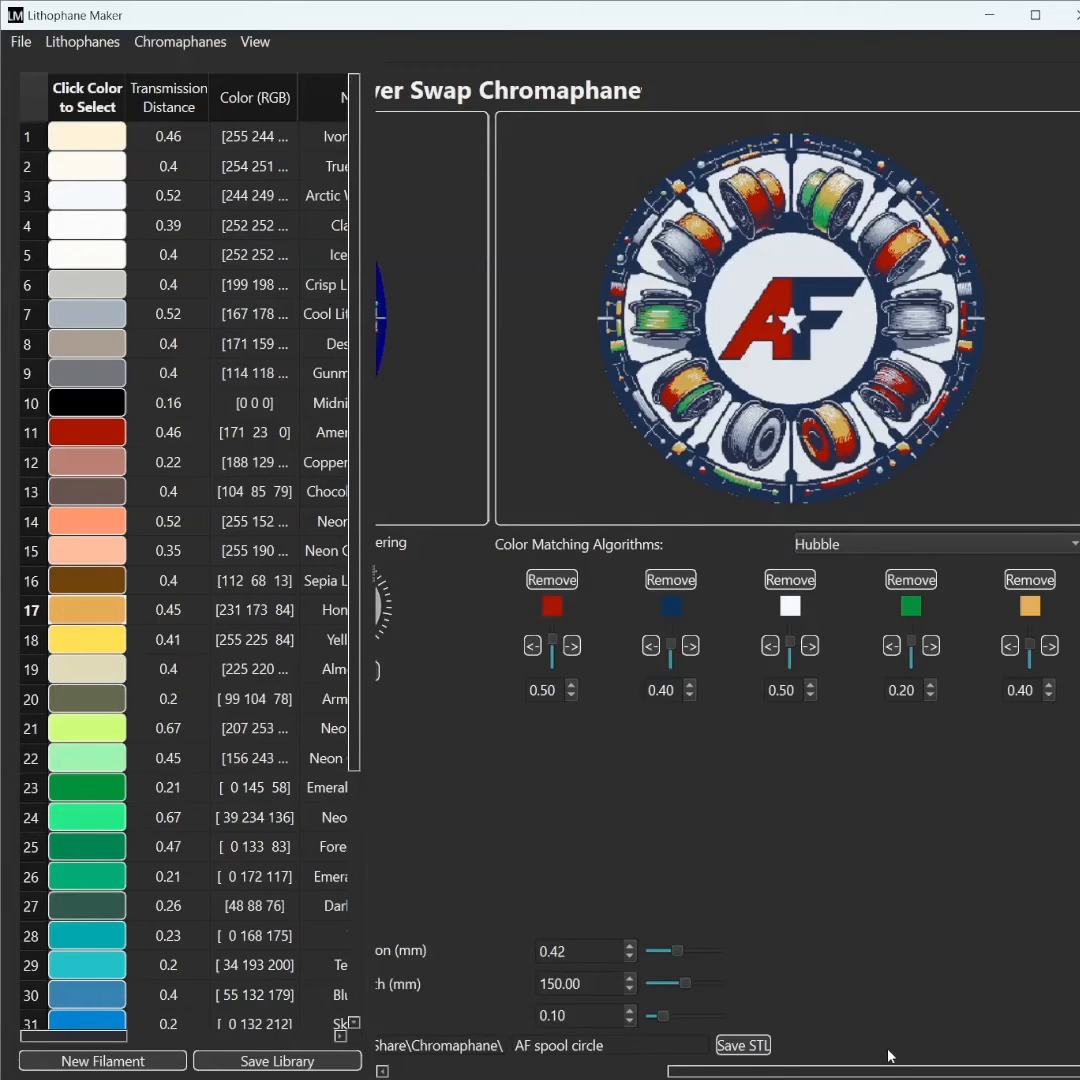
mouse_move(868, 1035)
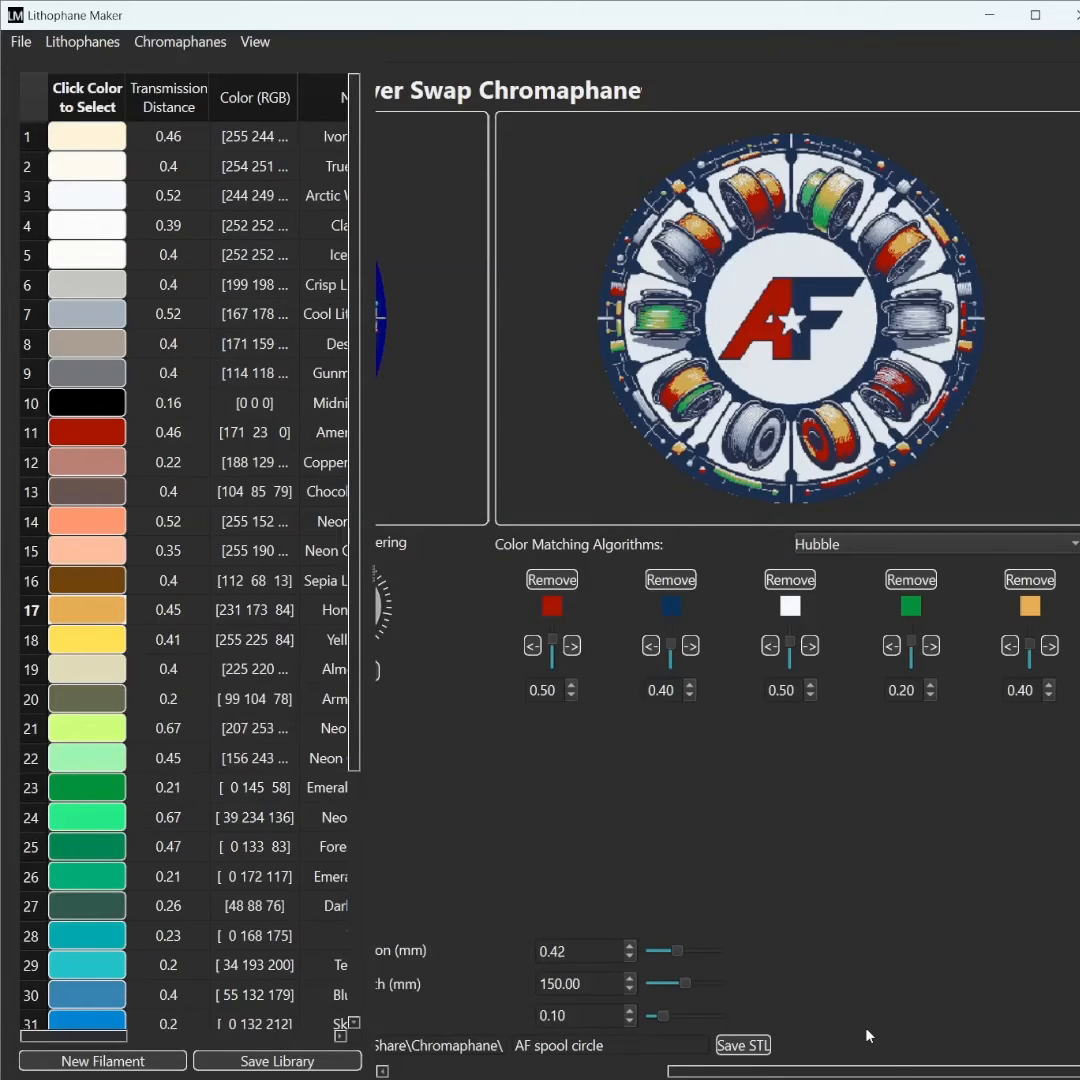